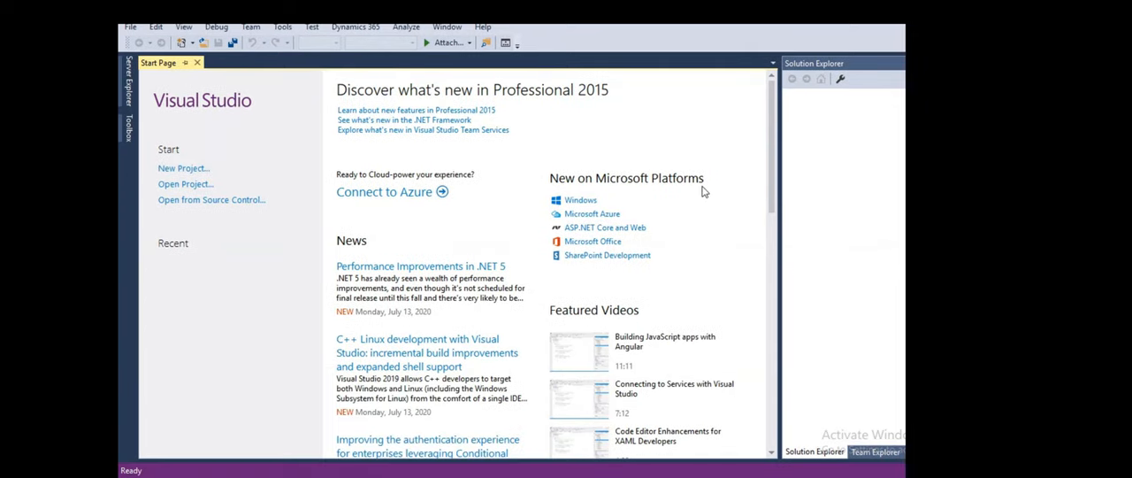
mouse_move(413, 62)
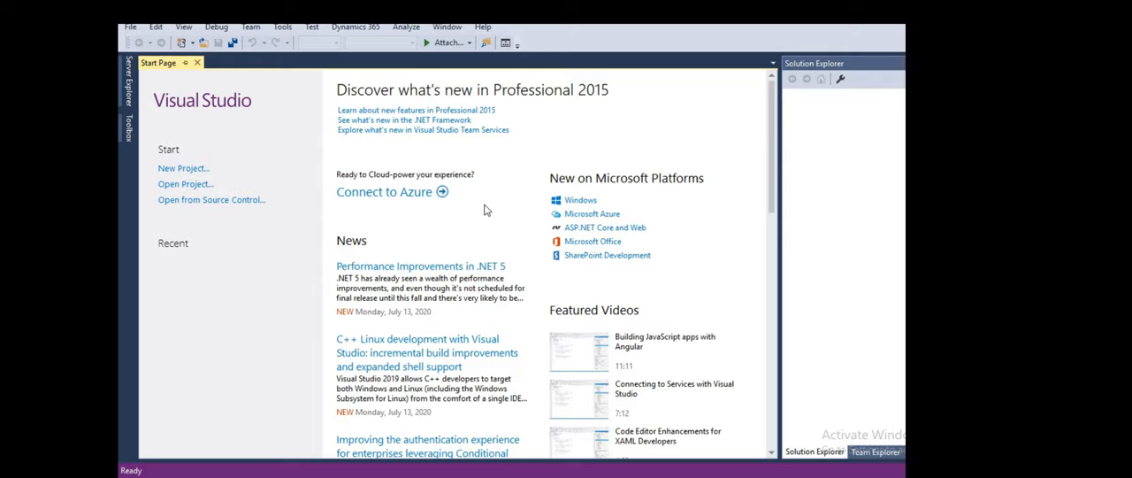
mouse_move(380, 75)
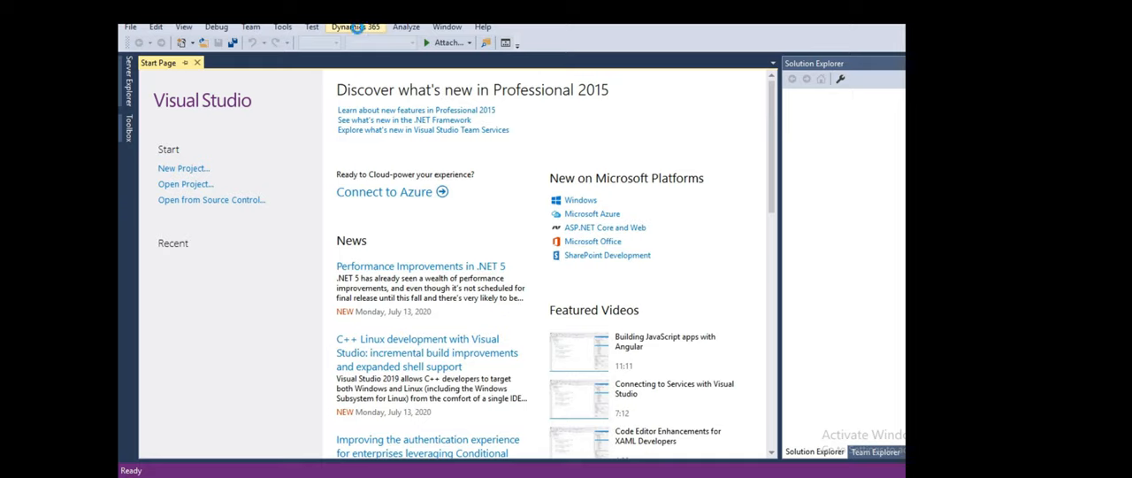
mouse_move(358, 33)
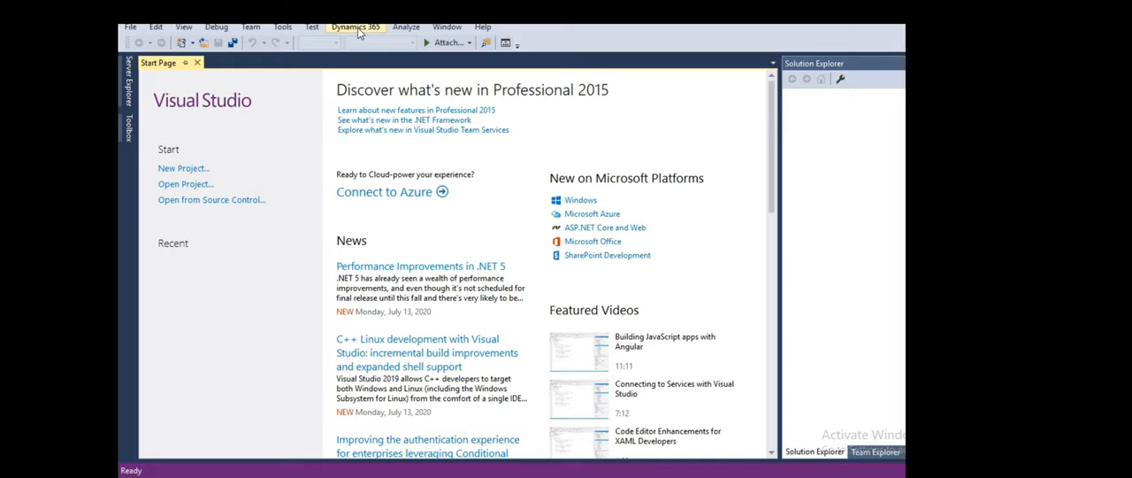
Show the Dynamics 365 menu's Model Management submenu
left_click(355, 26)
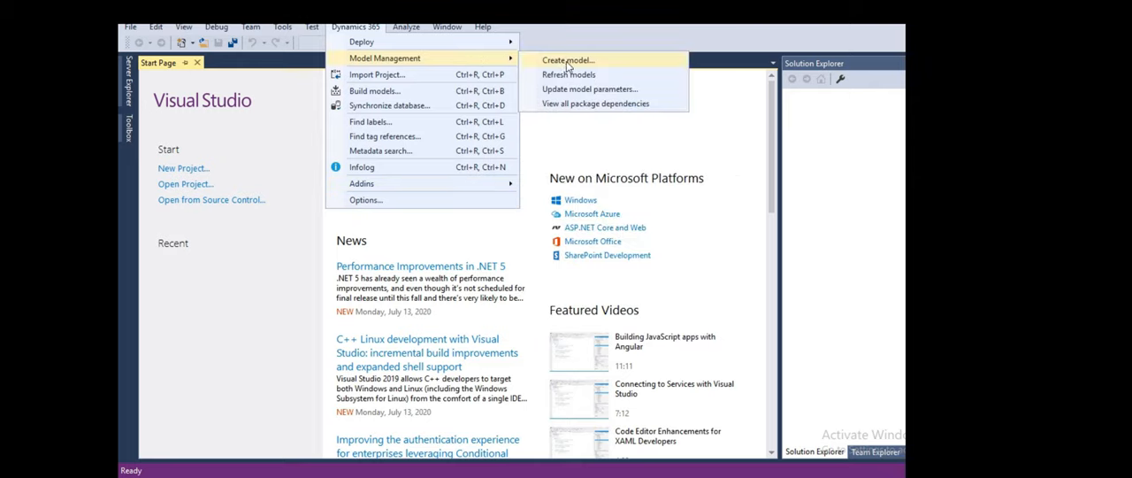
mouse_move(569, 74)
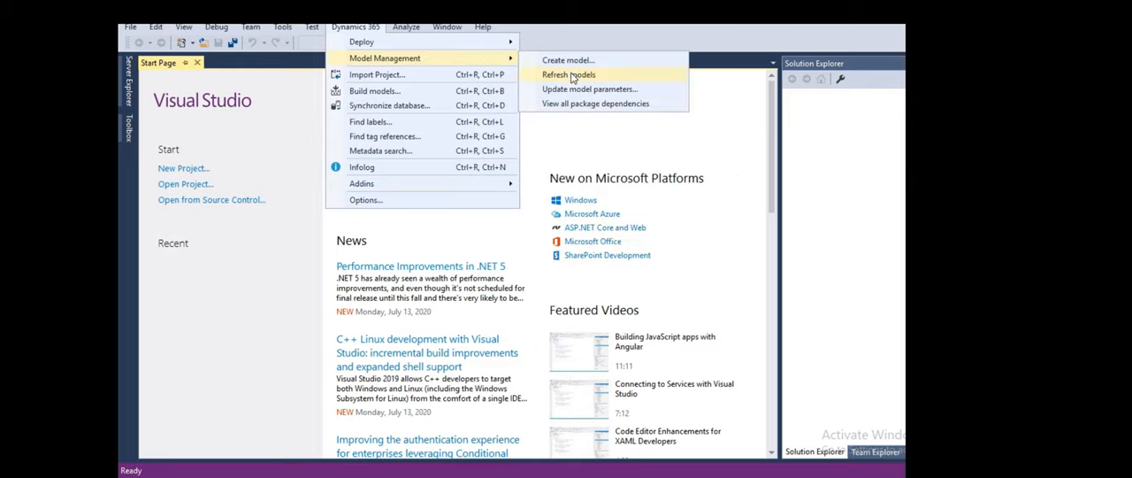
mouse_move(590, 88)
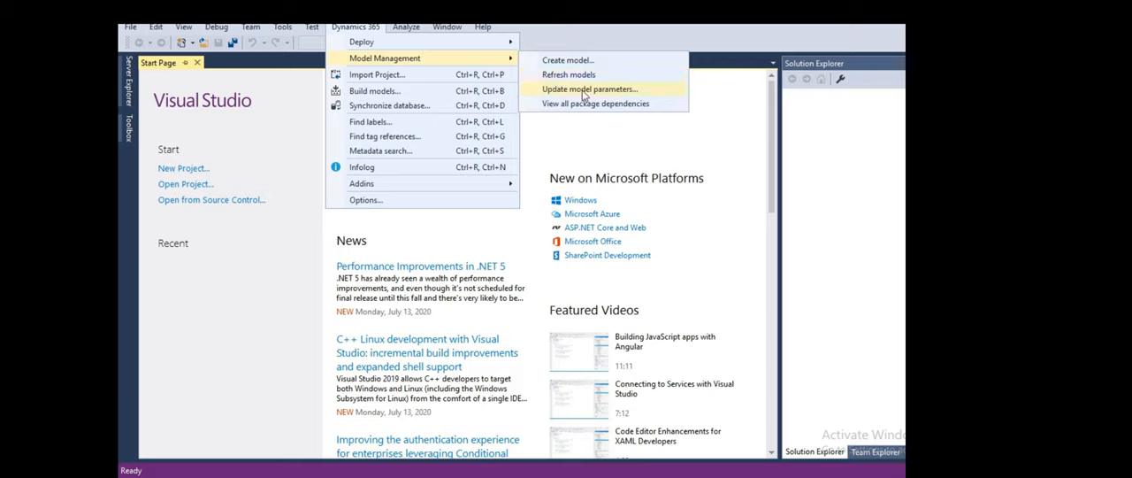
mouse_move(588, 109)
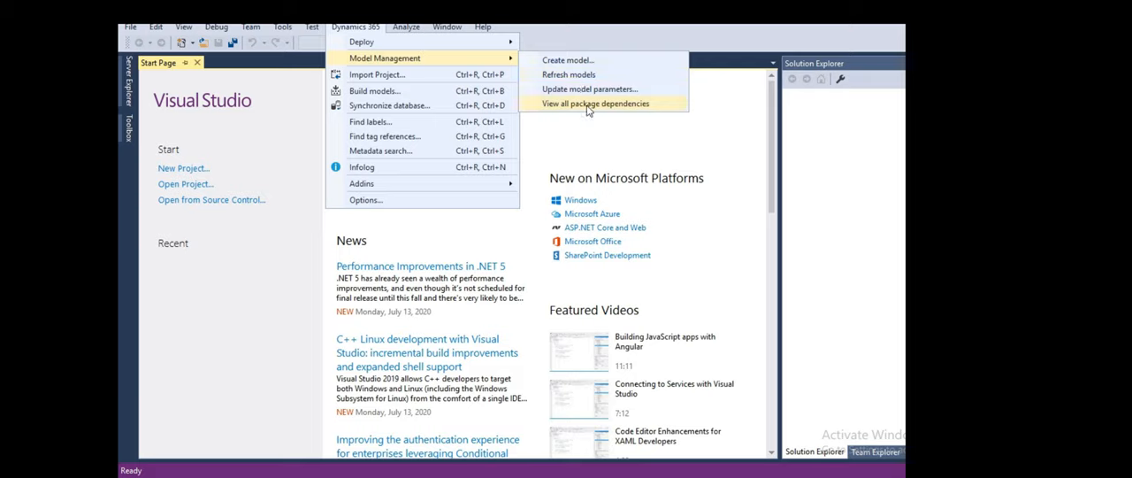
mouse_move(582, 60)
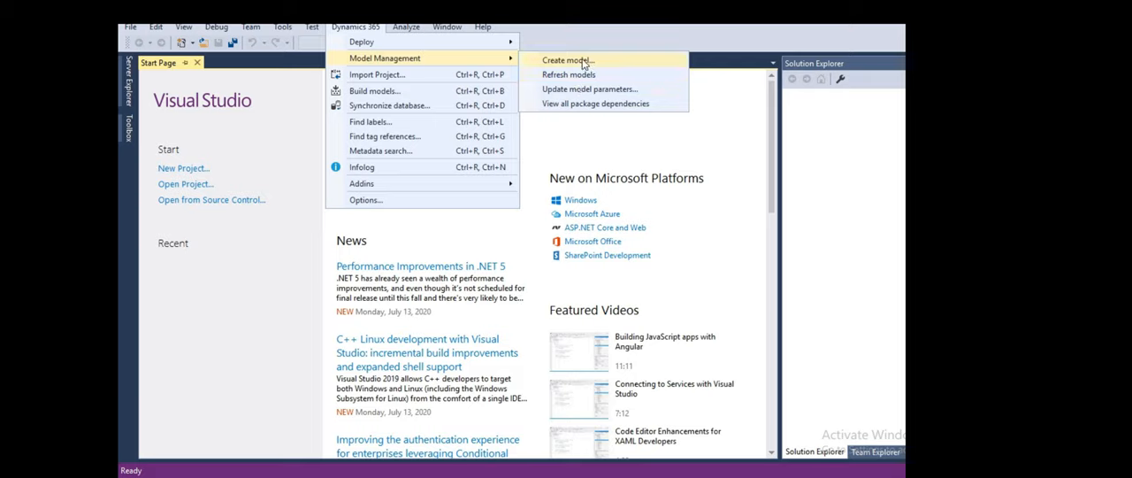
mouse_move(591, 61)
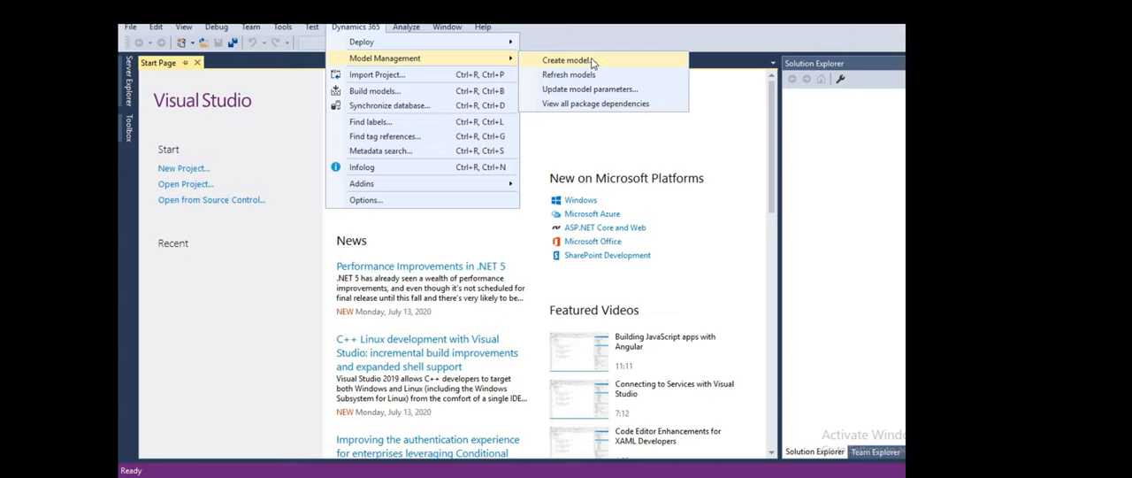
Start a new model named TestPOC with publisher Test POC, checking the layer options
left_click(565, 59)
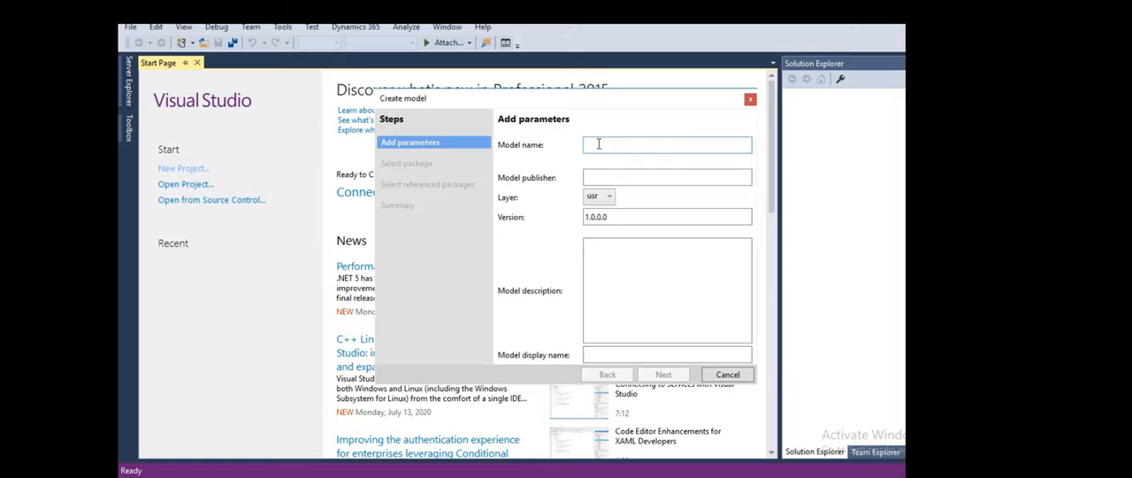
type("Test")
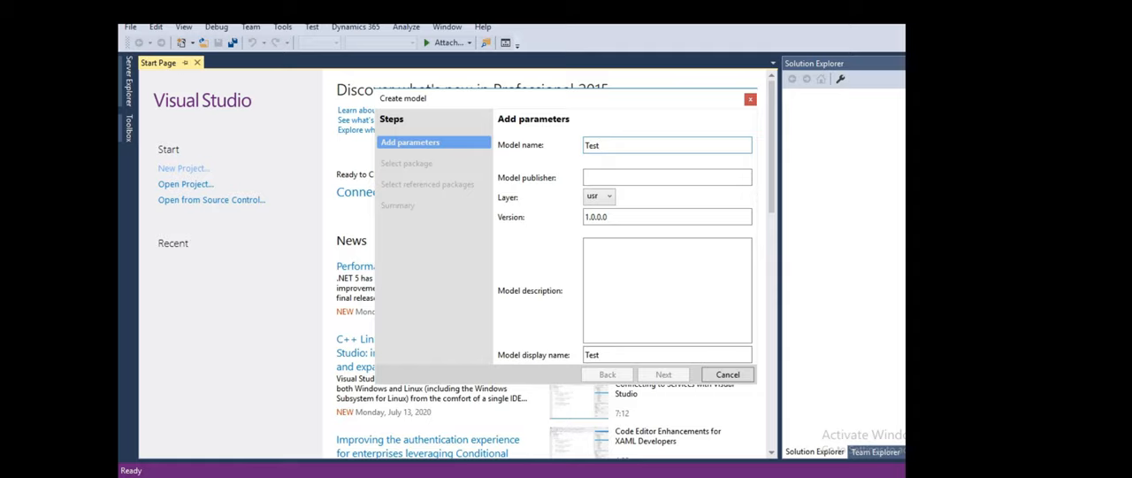
type("POC")
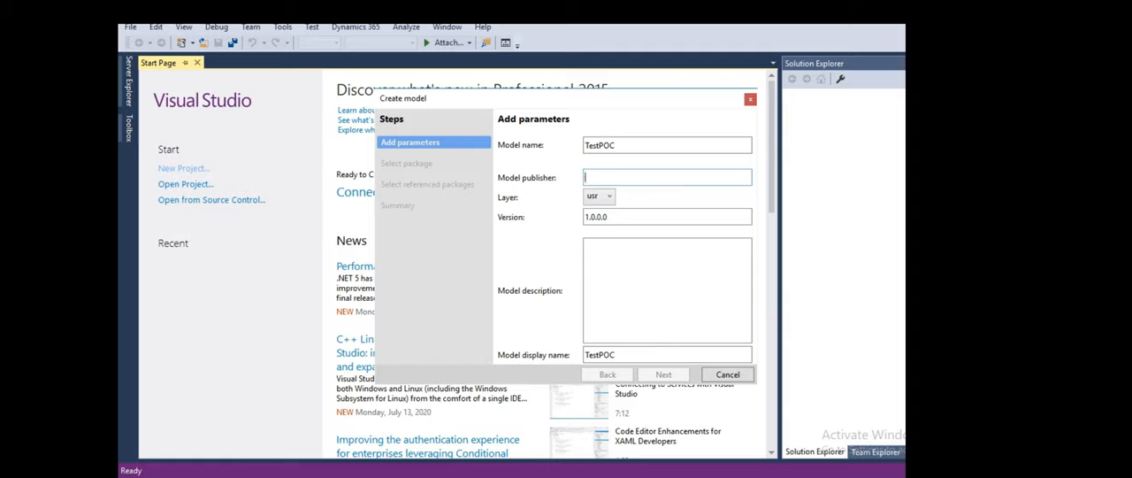
type("Test")
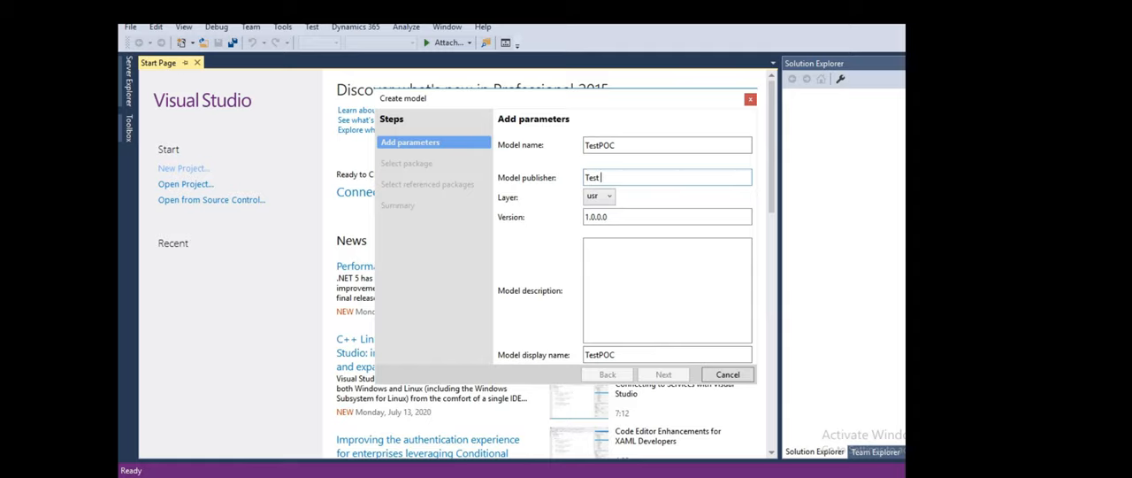
type("POC")
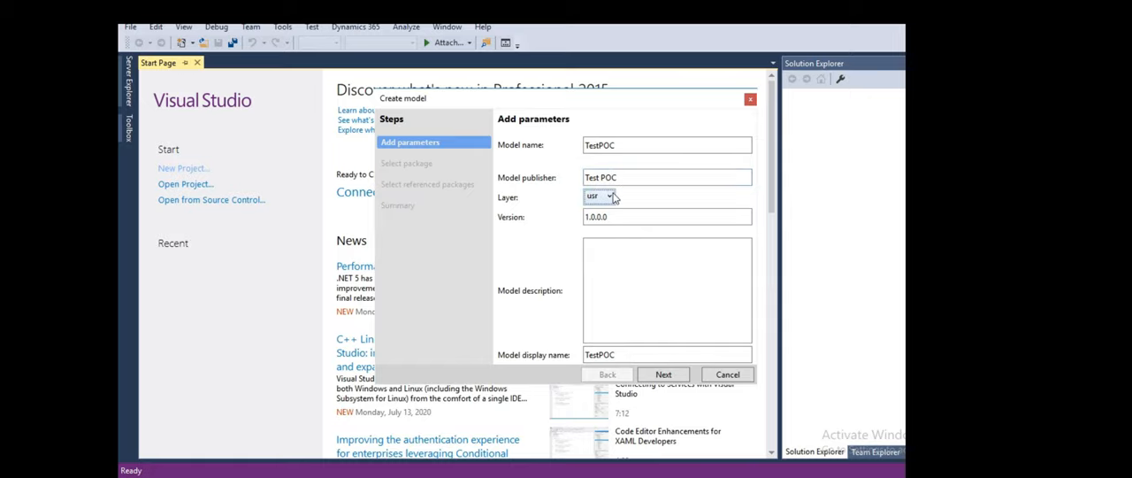
left_click(610, 195)
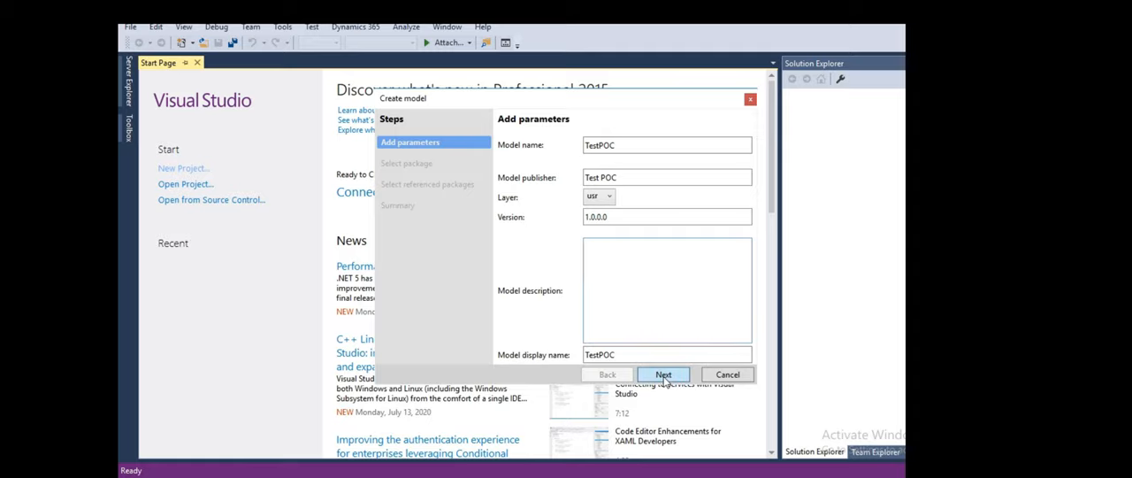
Advance to the package step, browse existing packages, then choose Create new package
left_click(663, 374)
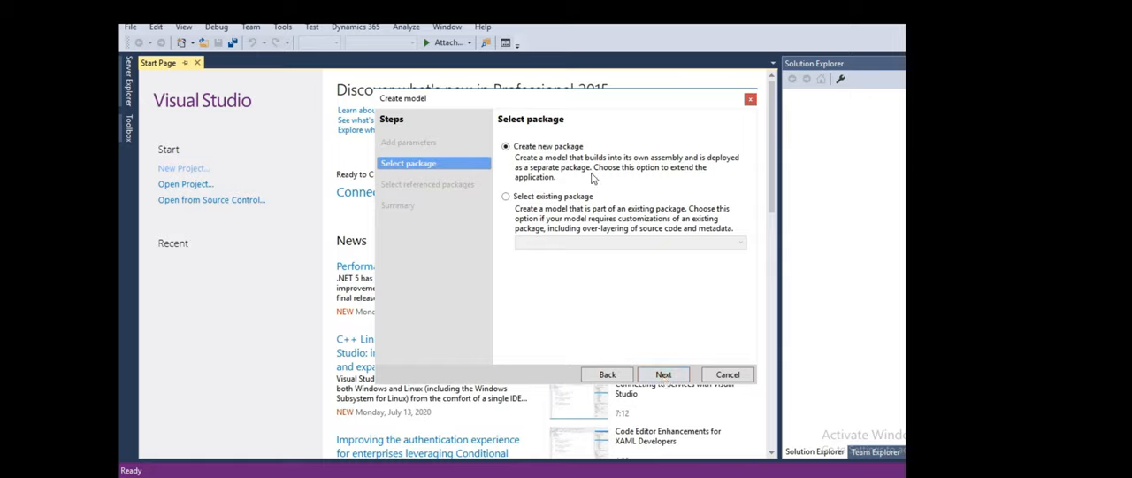
mouse_move(537, 165)
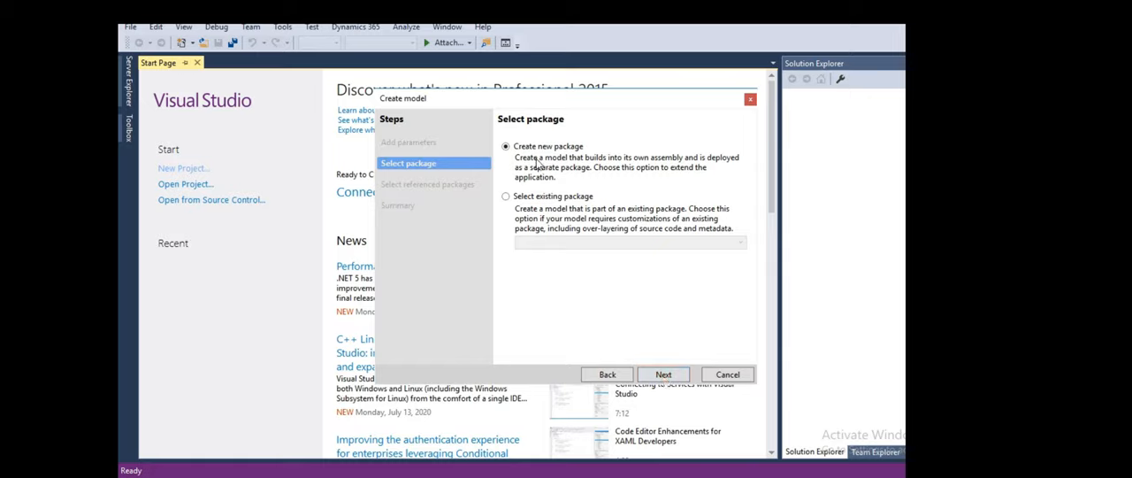
mouse_move(542, 207)
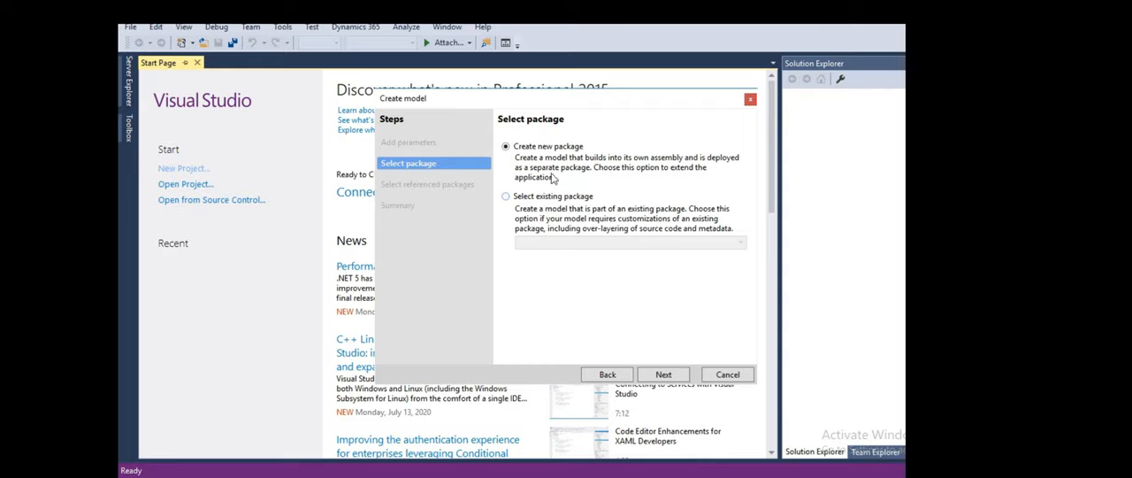
mouse_move(593, 151)
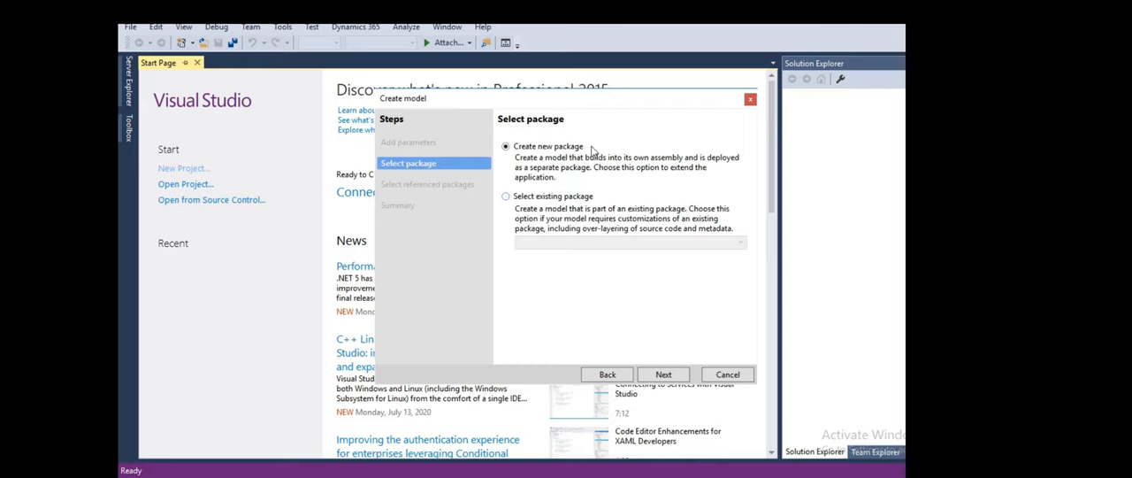
mouse_move(596, 178)
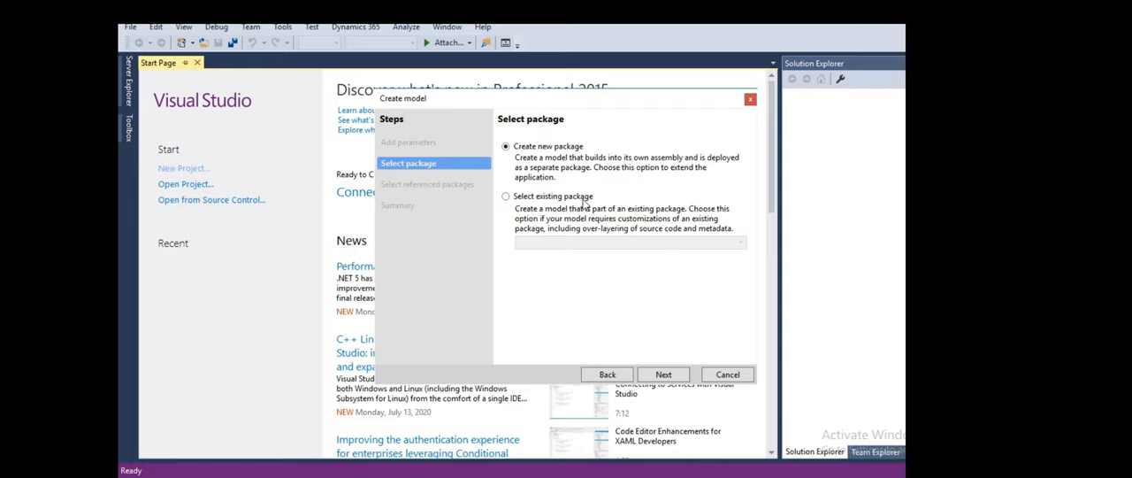
left_click(506, 196)
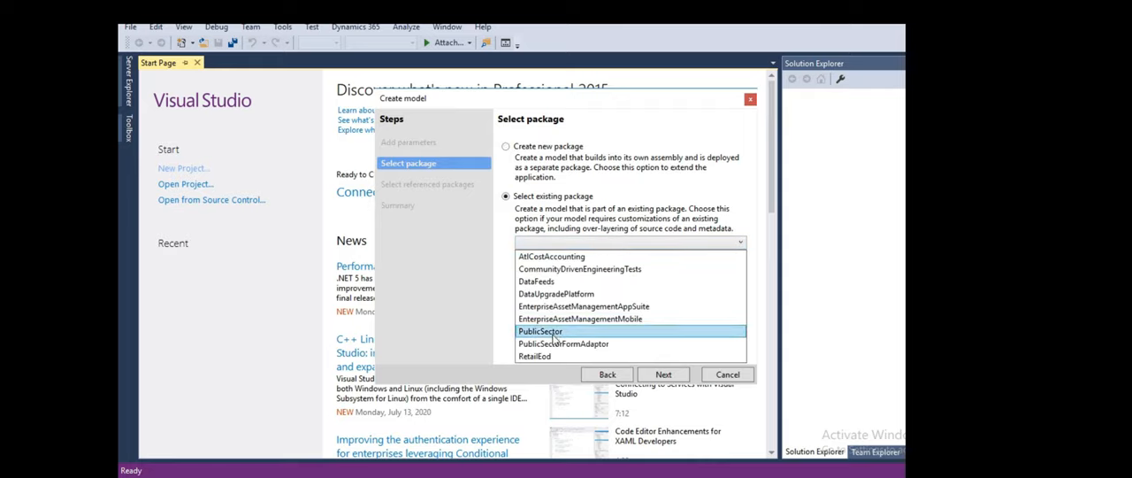
left_click(551, 256)
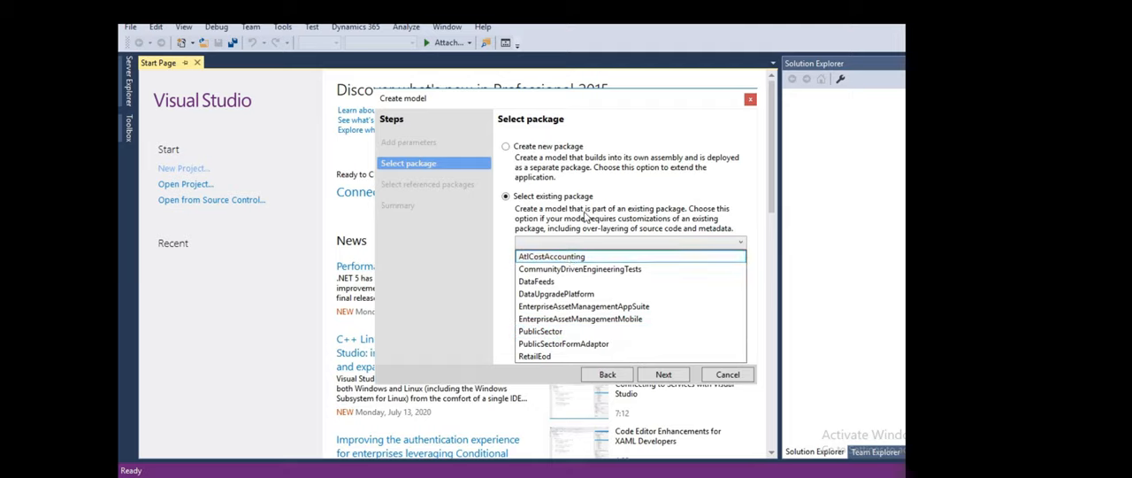
left_click(506, 146)
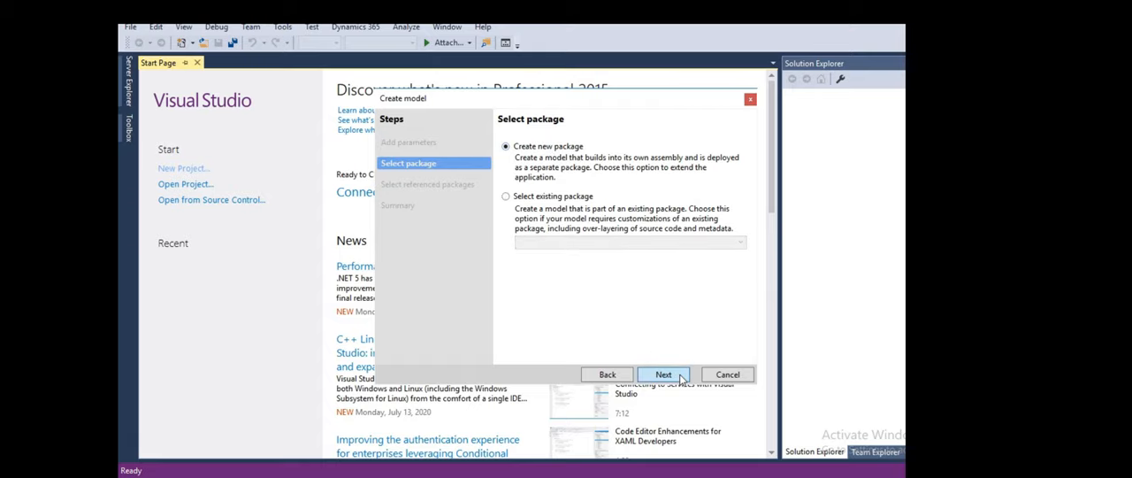
Reference the ApplicationPlatform package and advance to the summary page
left_click(663, 374)
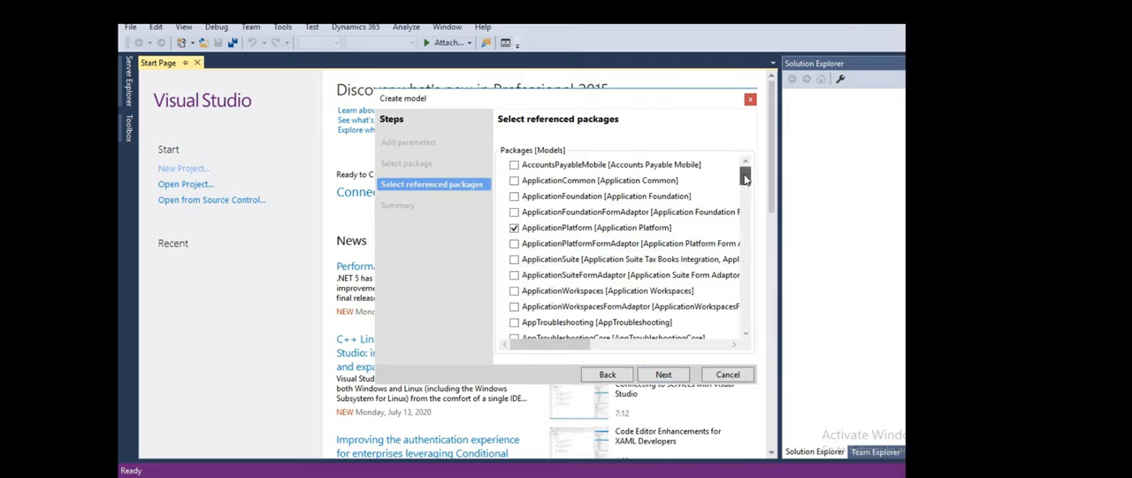
scroll("down", 3)
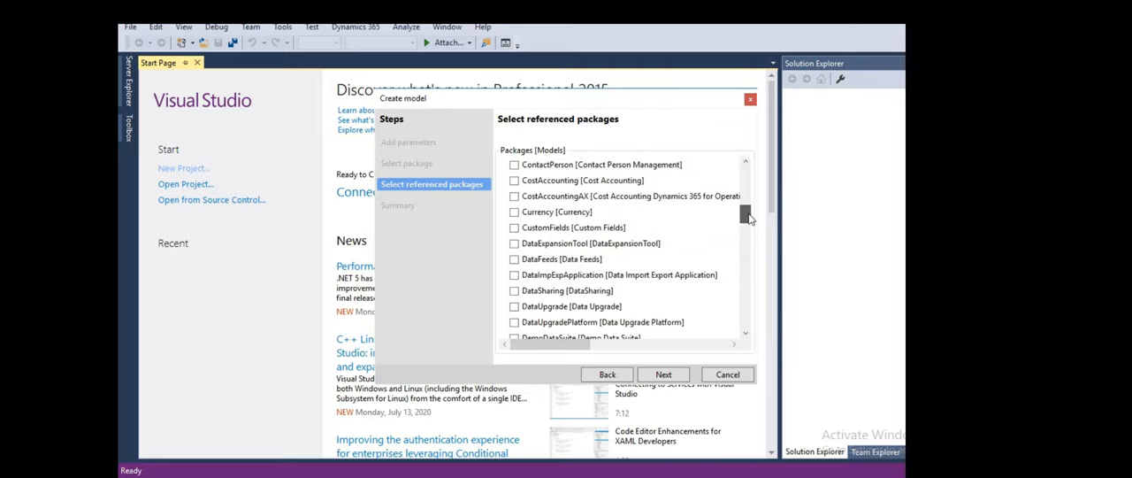
scroll("down", 3)
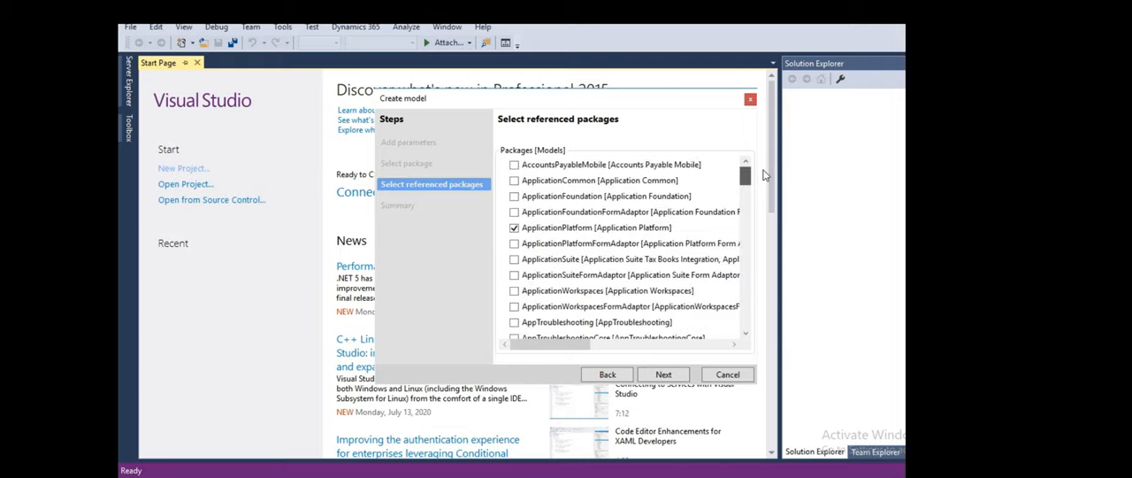
mouse_move(557, 227)
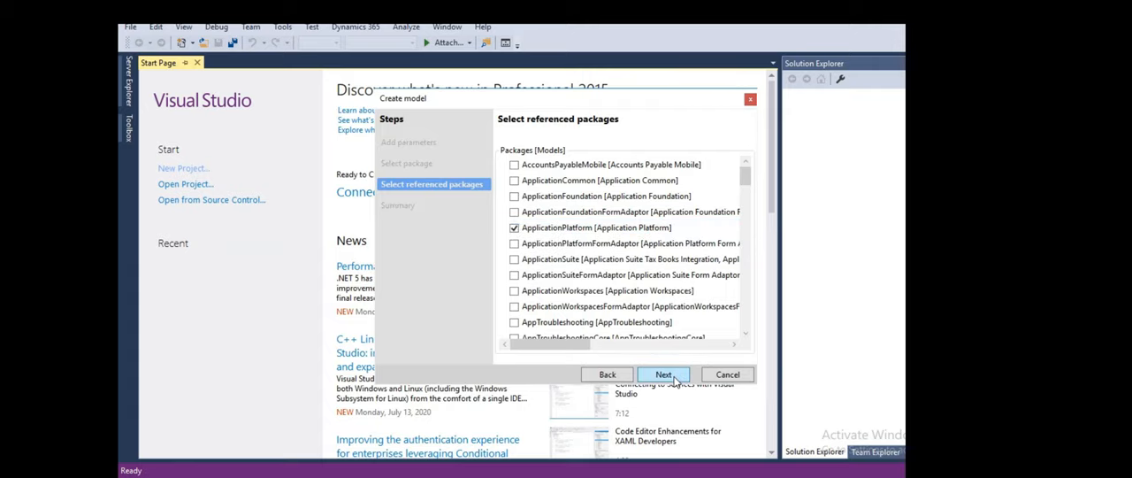
left_click(662, 375)
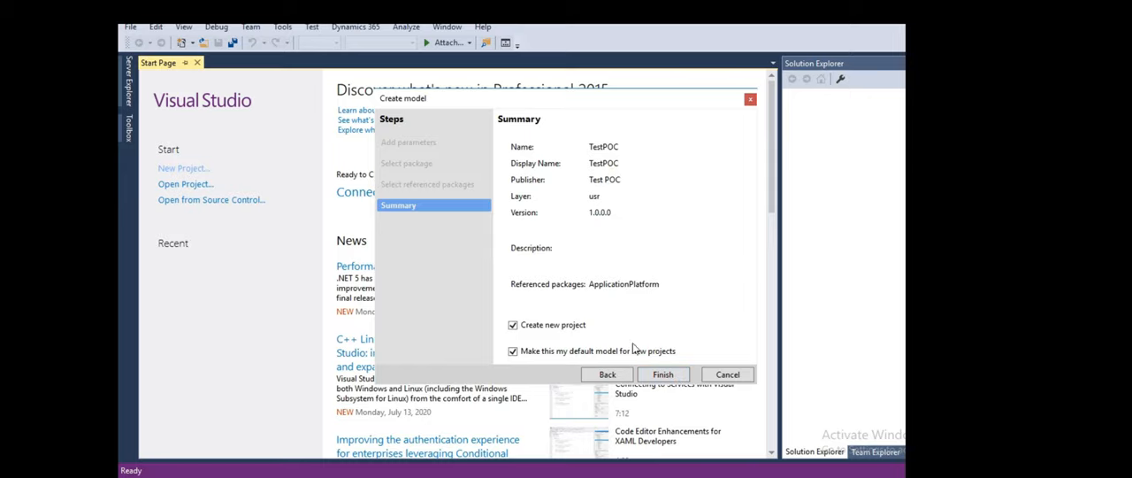
mouse_move(617, 336)
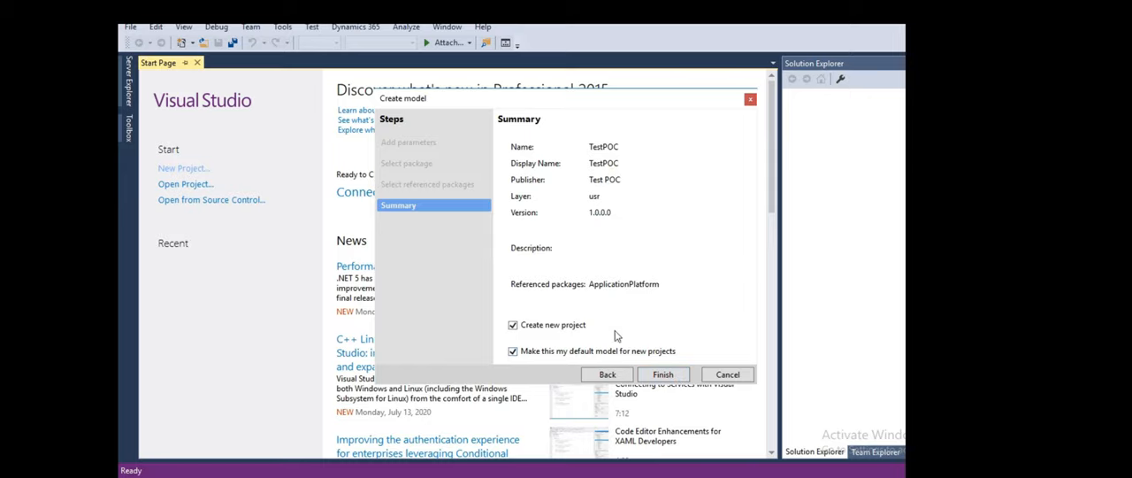
mouse_move(573, 367)
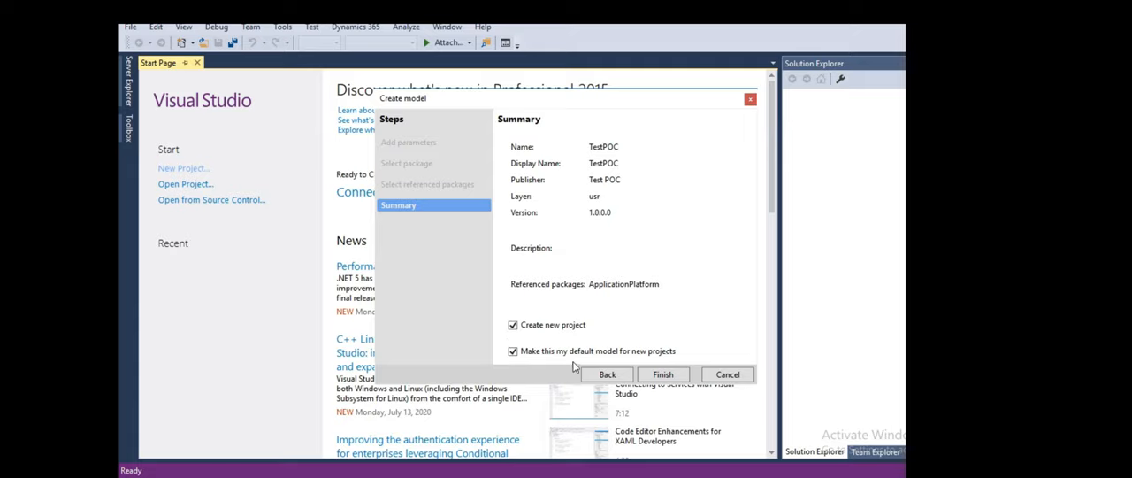
mouse_move(658, 358)
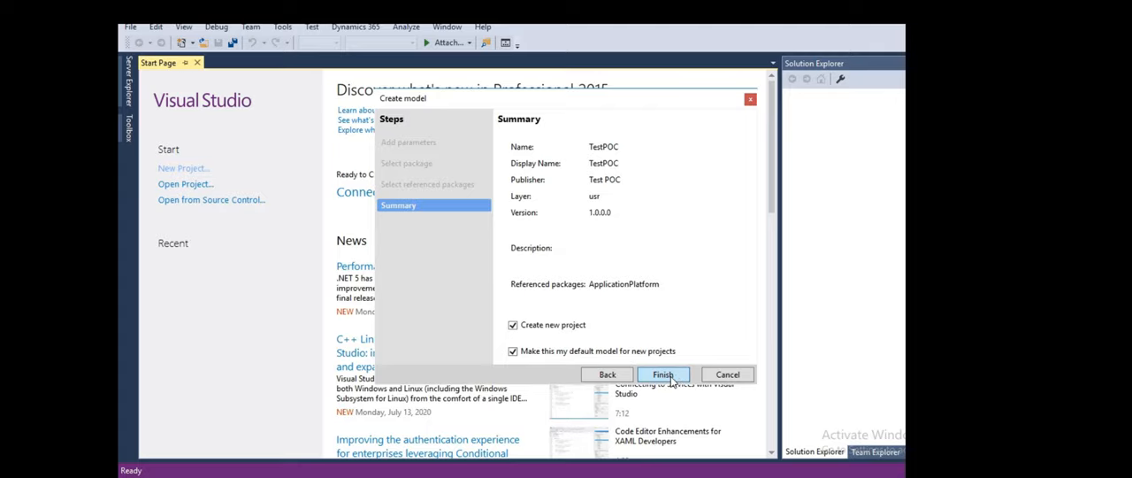
Finish the wizard, creating TestPOC as the default model with a TestPOC (USR) project
left_click(663, 375)
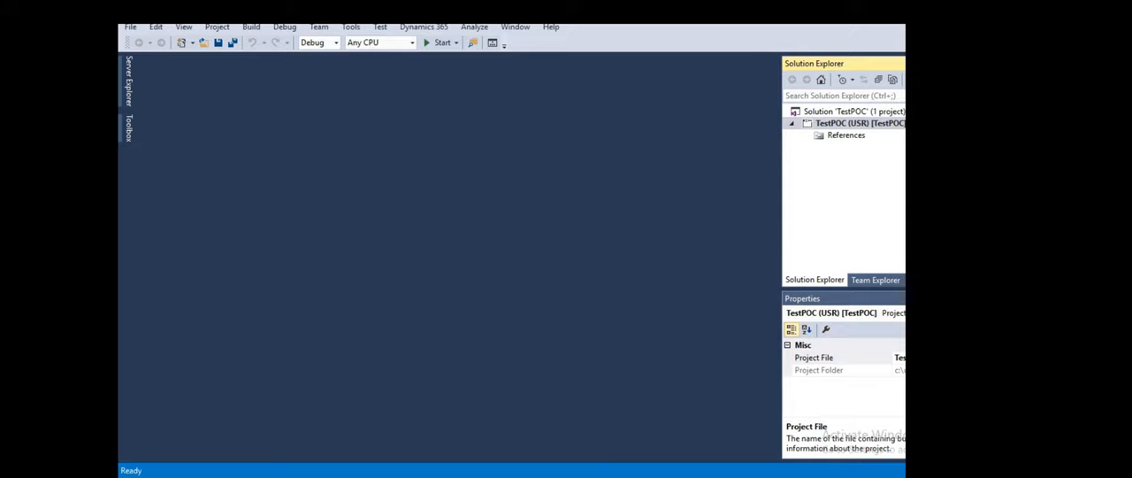
Show the TestPOC (USR) project's context menu in Solution Explorer
left_click(858, 123)
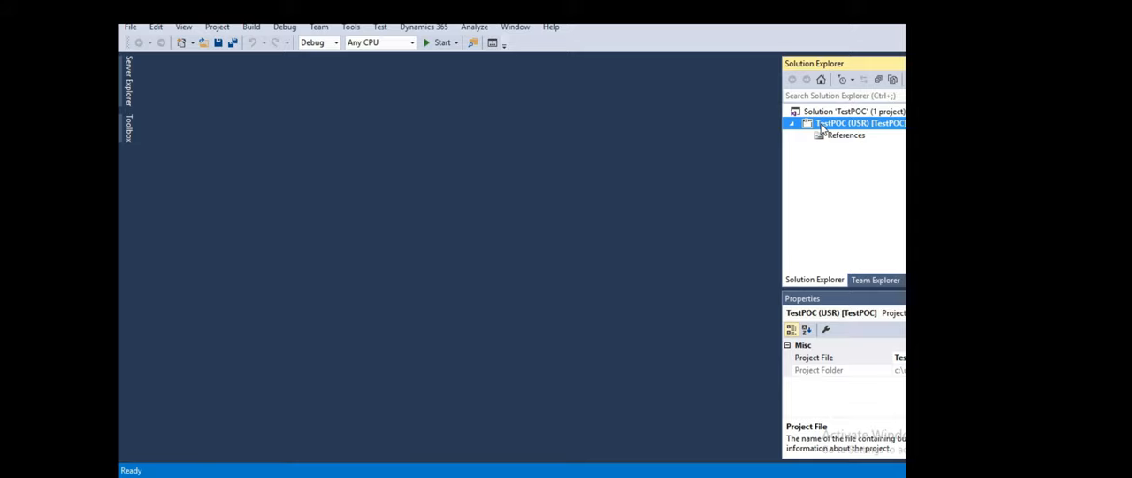
right_click(853, 123)
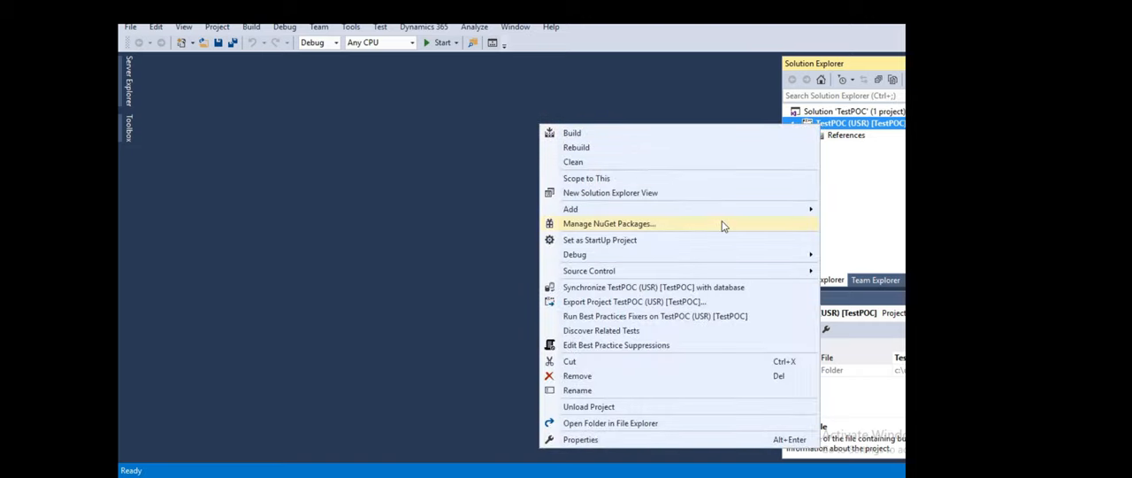
mouse_move(571, 209)
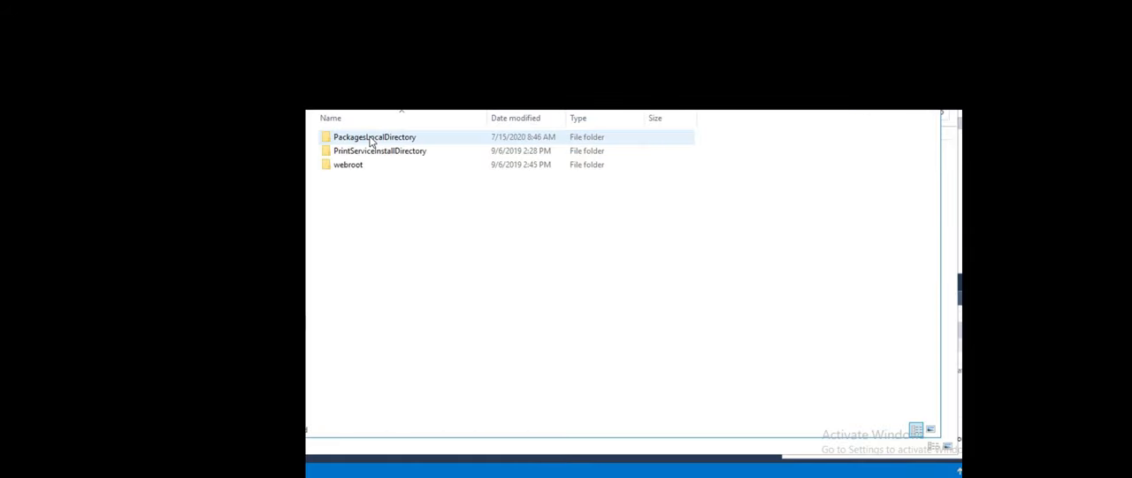
Open PackagesLocalDirectory and navigate to TestPOC > Descriptor > TestPOC.xml
double_click(373, 136)
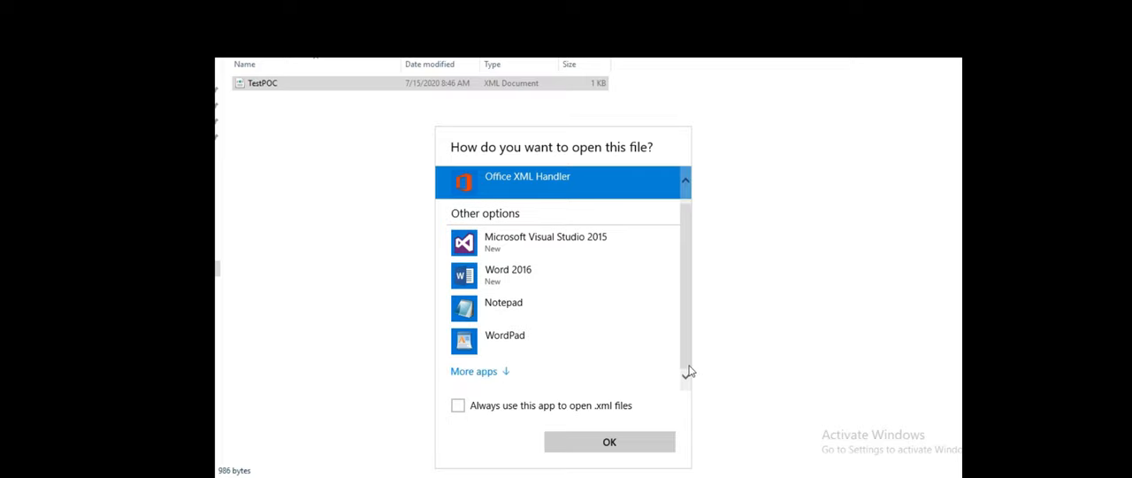
Open TestPOC.xml with Internet Explorer from the app chooser
scroll("down", 3)
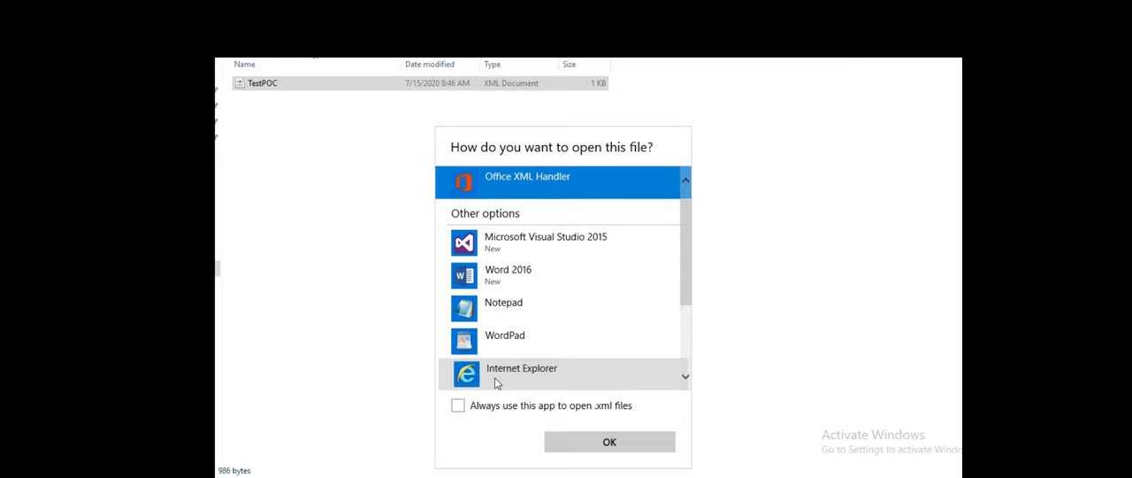
left_click(520, 368)
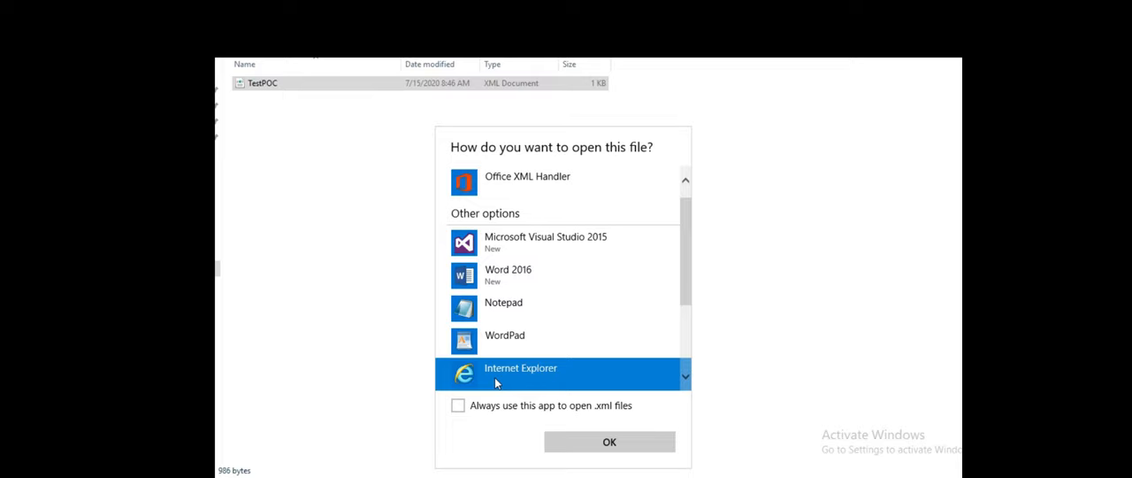
left_click(608, 442)
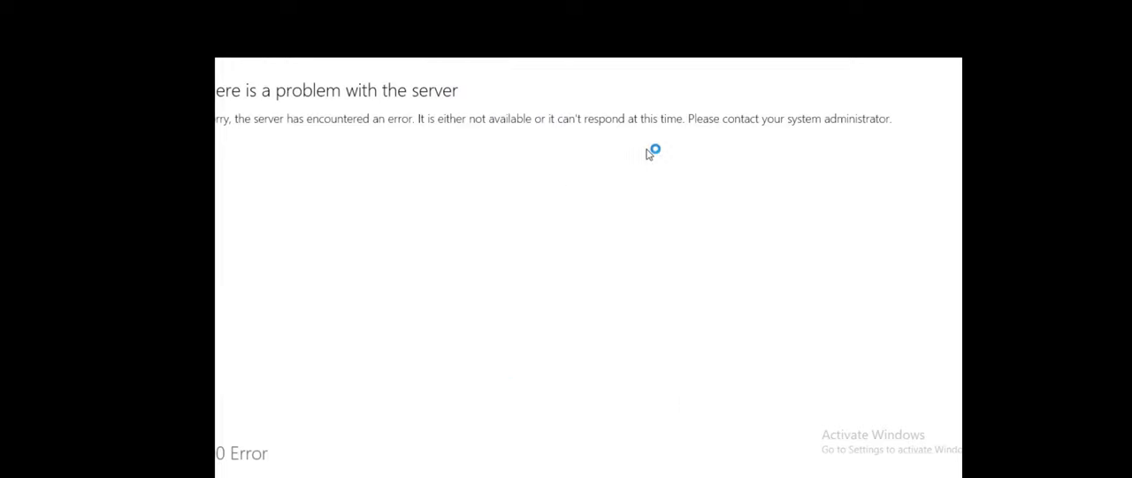
mouse_move(615, 121)
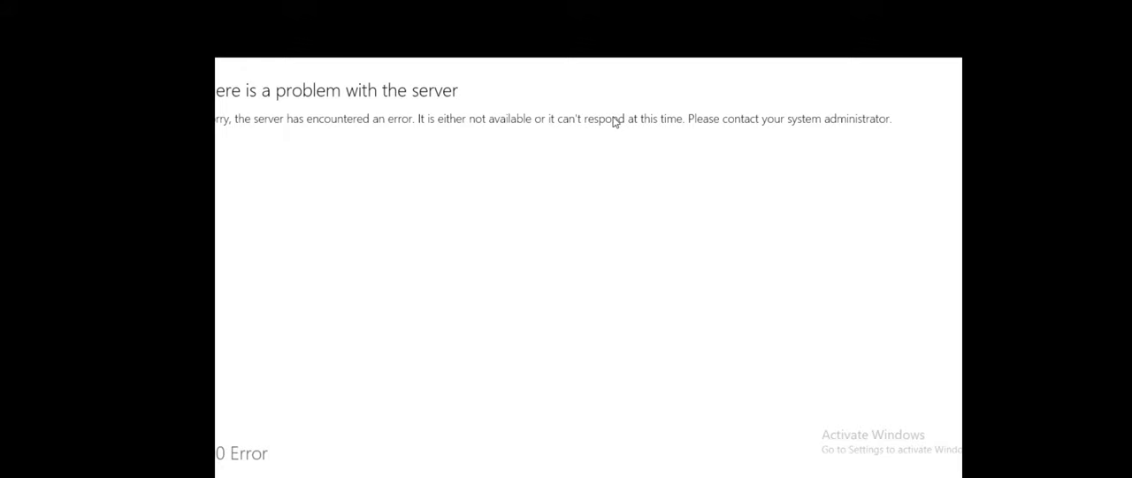
mouse_move(622, 118)
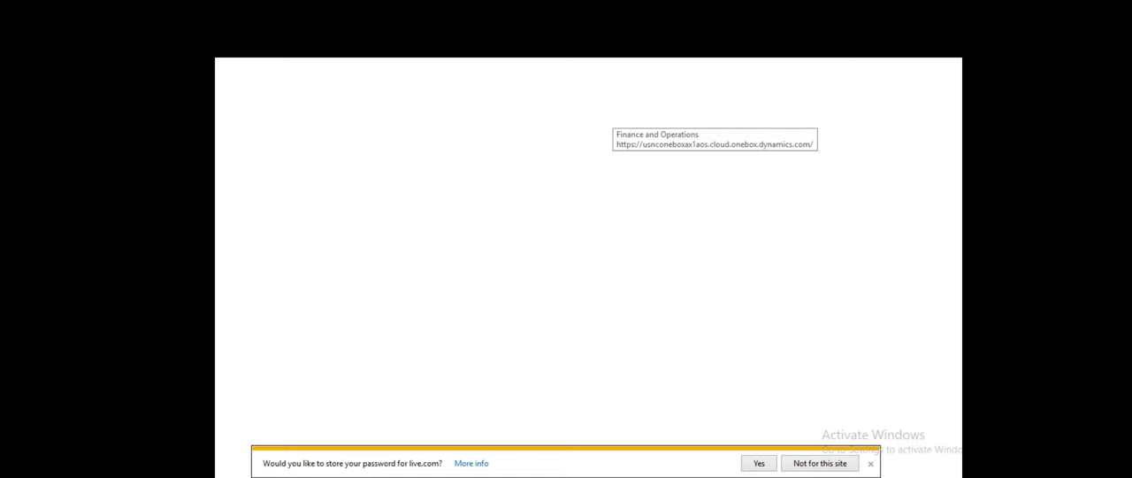
Edit TestPOC.xml in Notepad using the file's context menu
right_click(258, 82)
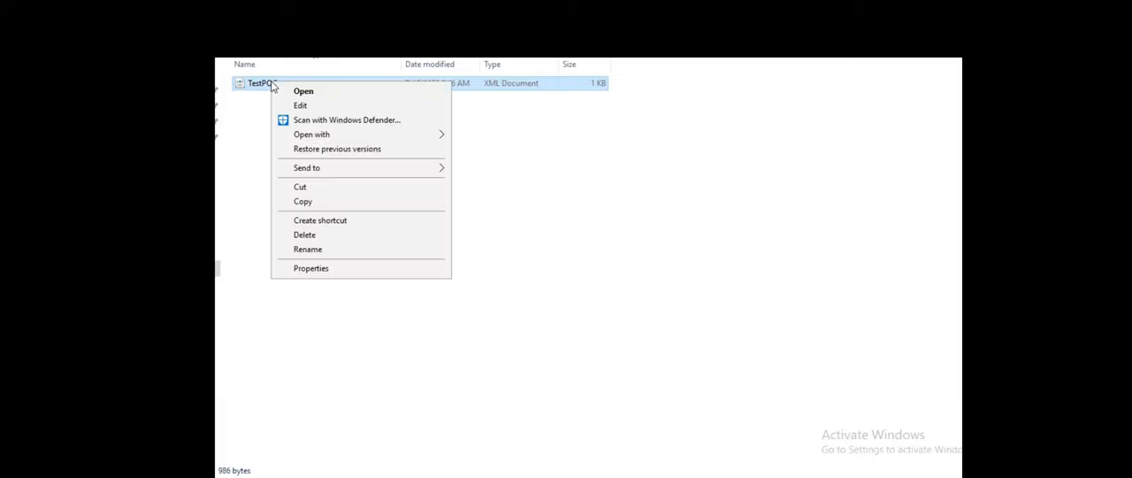
left_click(303, 90)
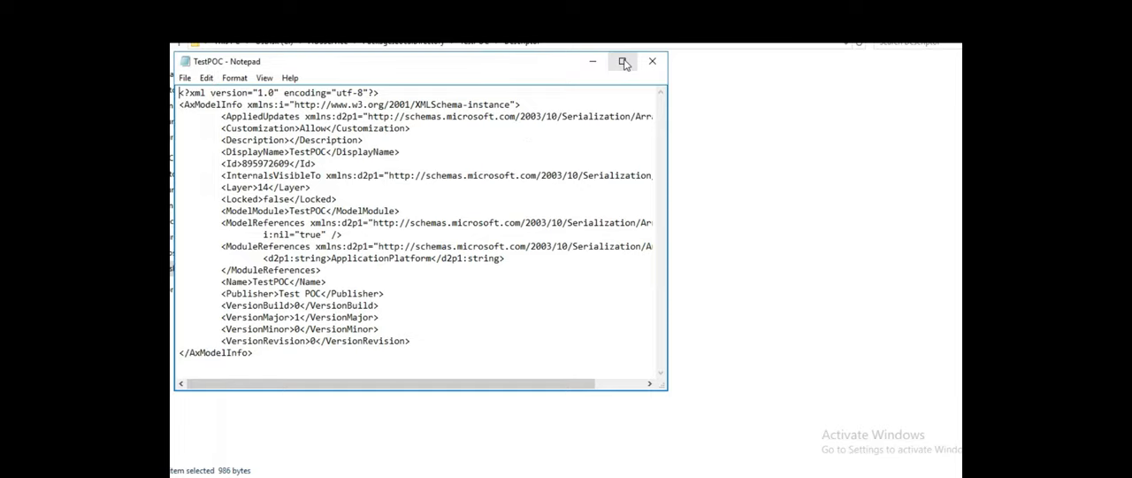
Maximize Notepad, review the Id and Locked entries, then return to PackagesLocalDirectory
left_click(625, 61)
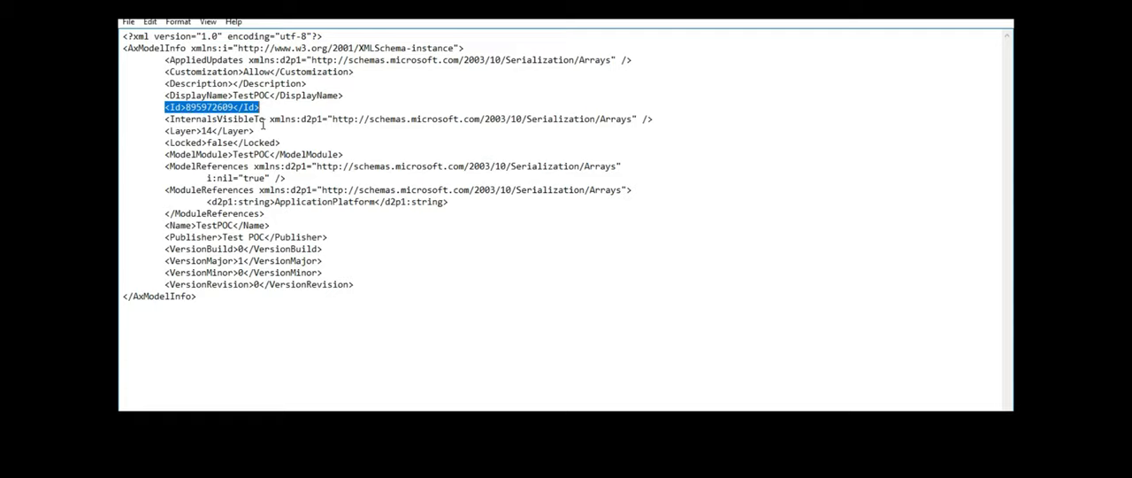
mouse_move(283, 139)
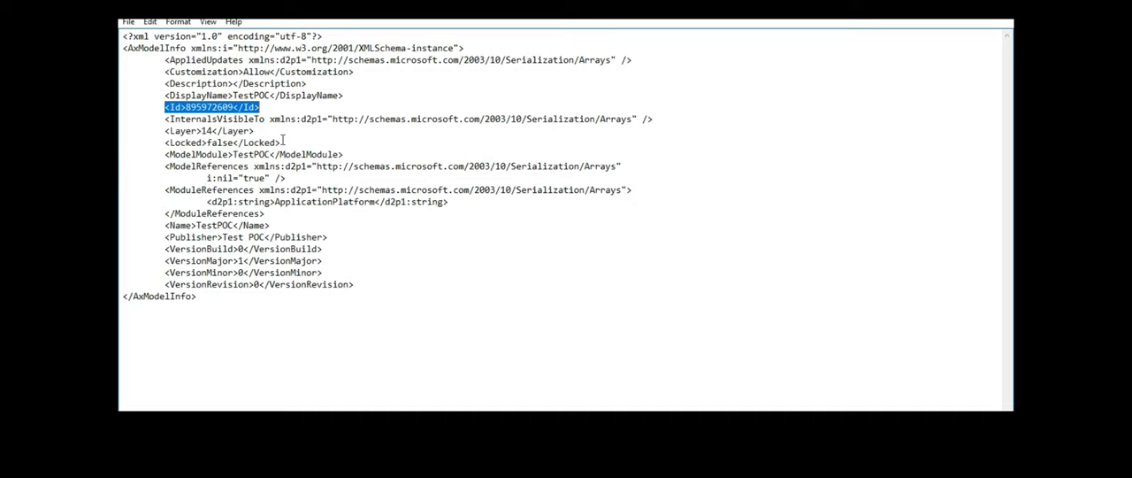
mouse_move(193, 156)
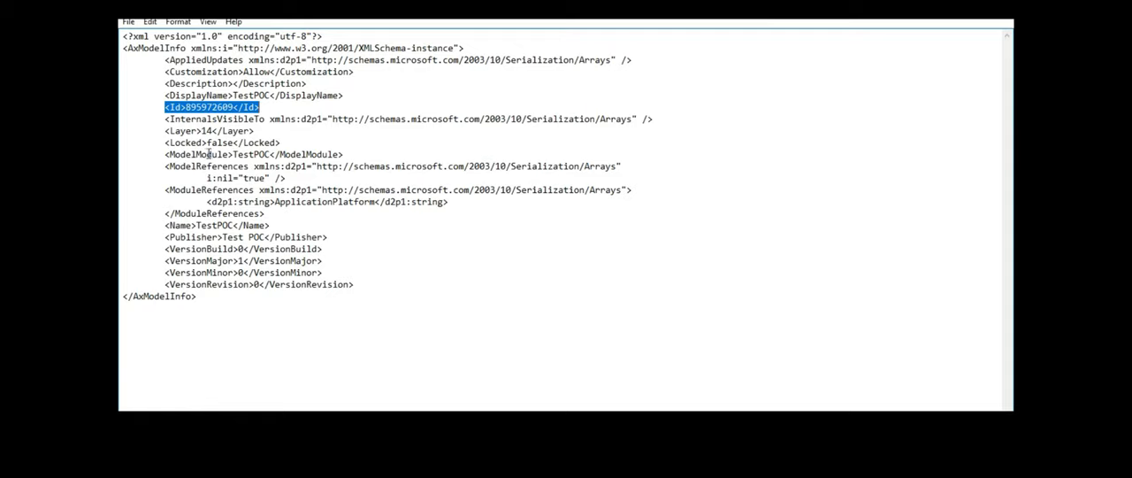
mouse_move(314, 150)
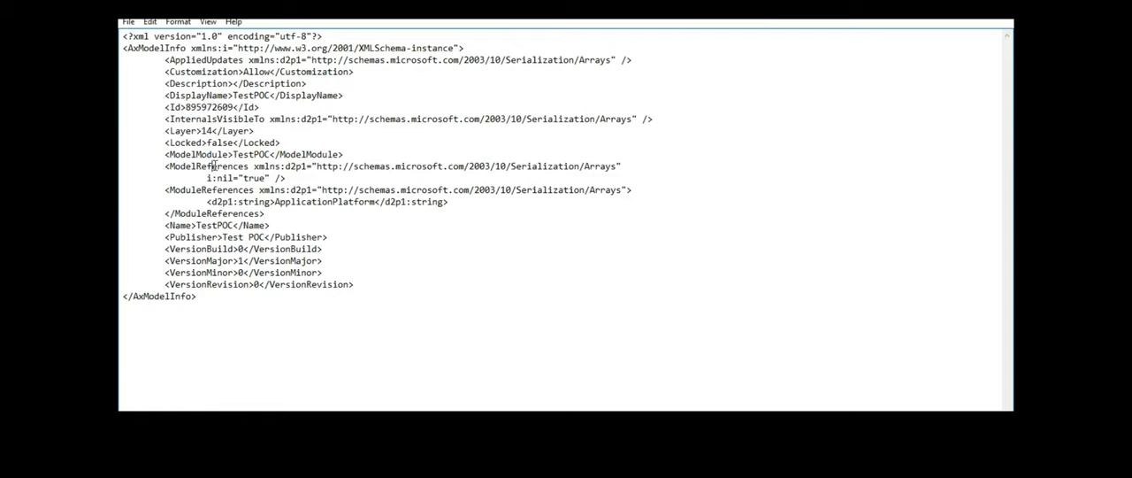
double_click(207, 166)
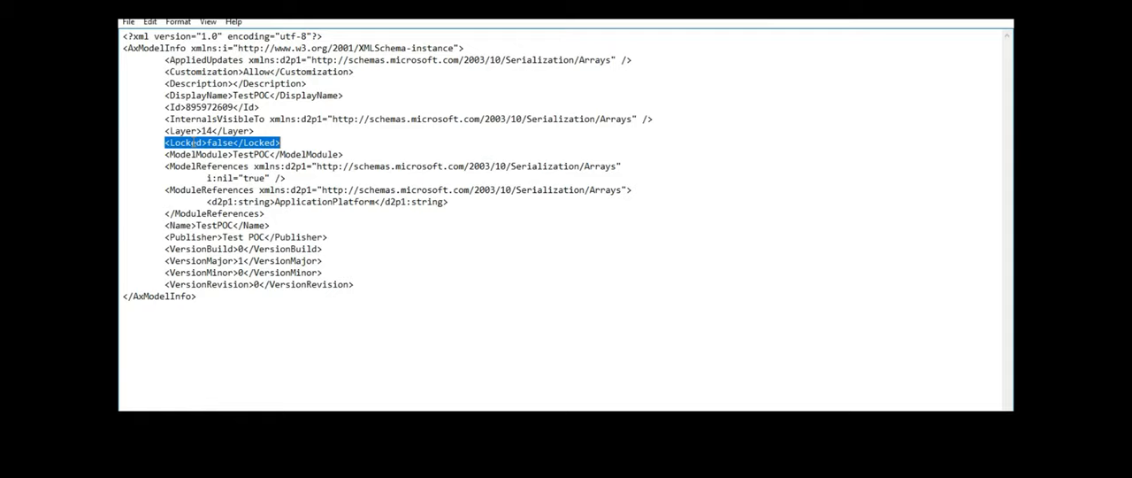
mouse_move(657, 70)
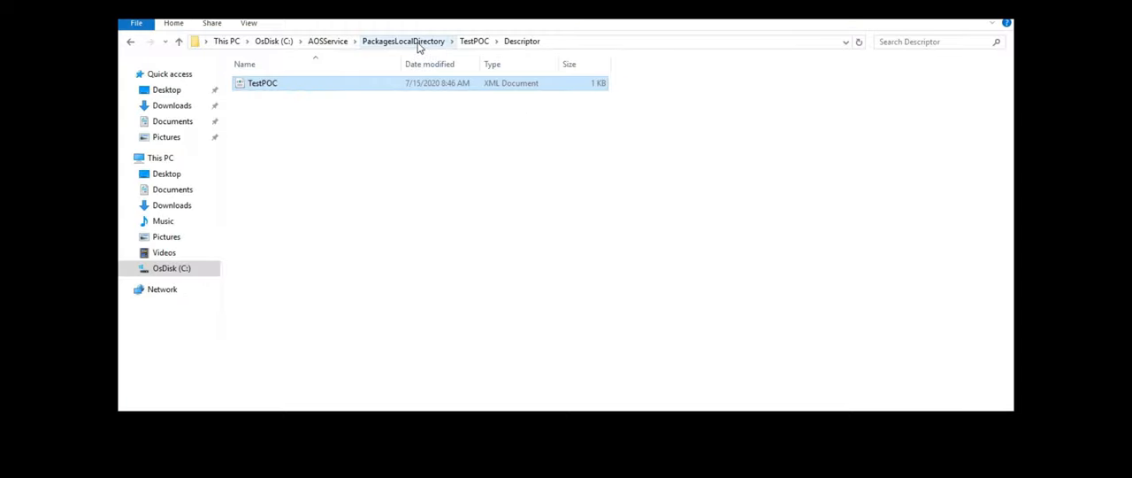
left_click(403, 40)
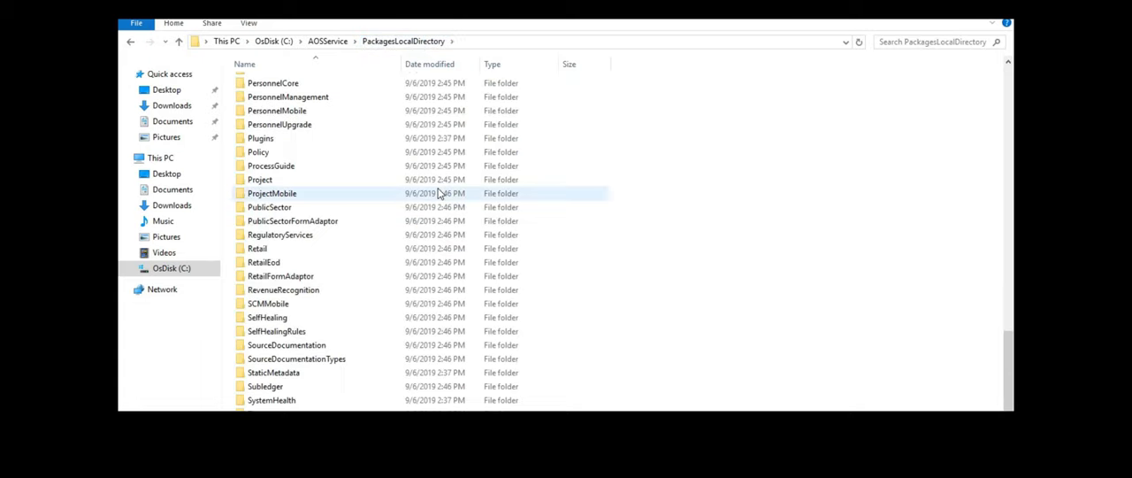